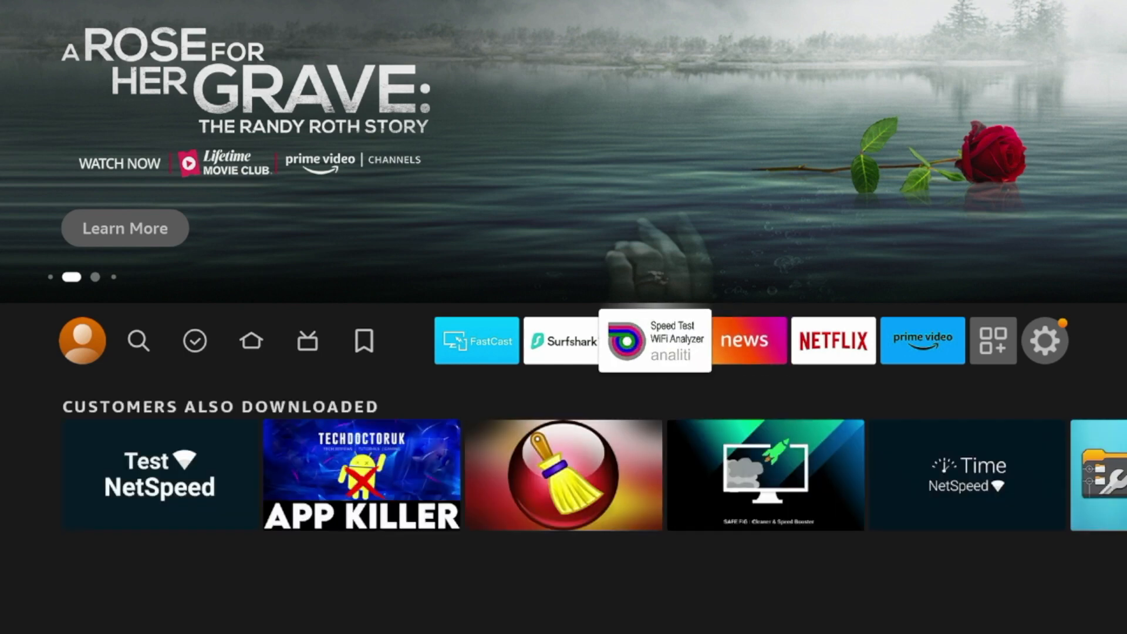
Restart the Fire TV Stick from Settings > My Fire TV > Restart.
click(654, 340)
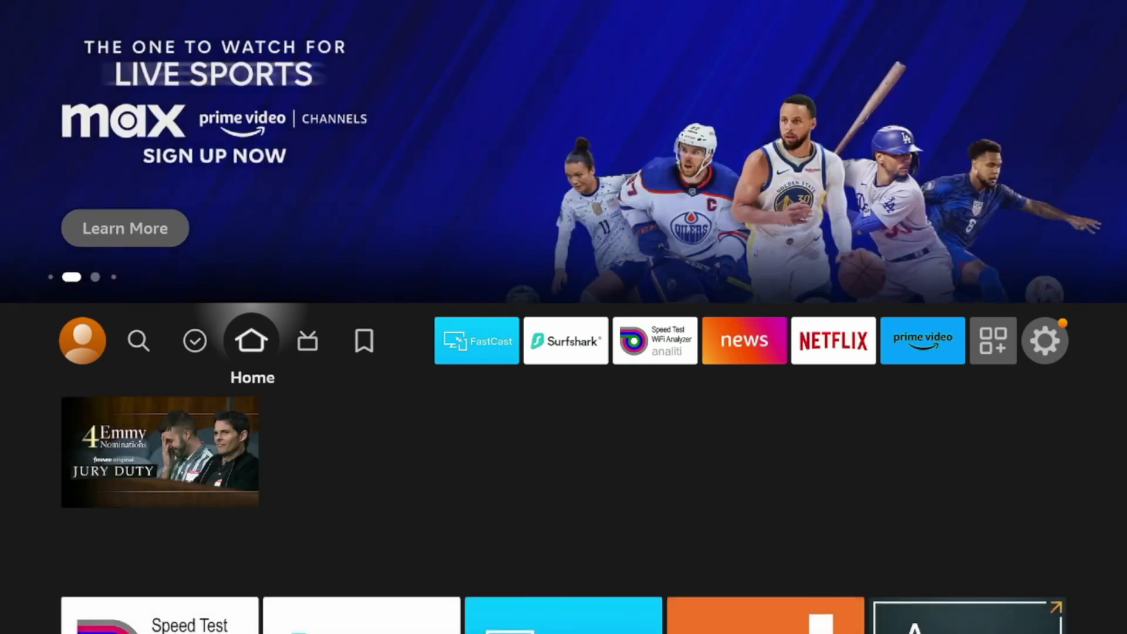
click(307, 340)
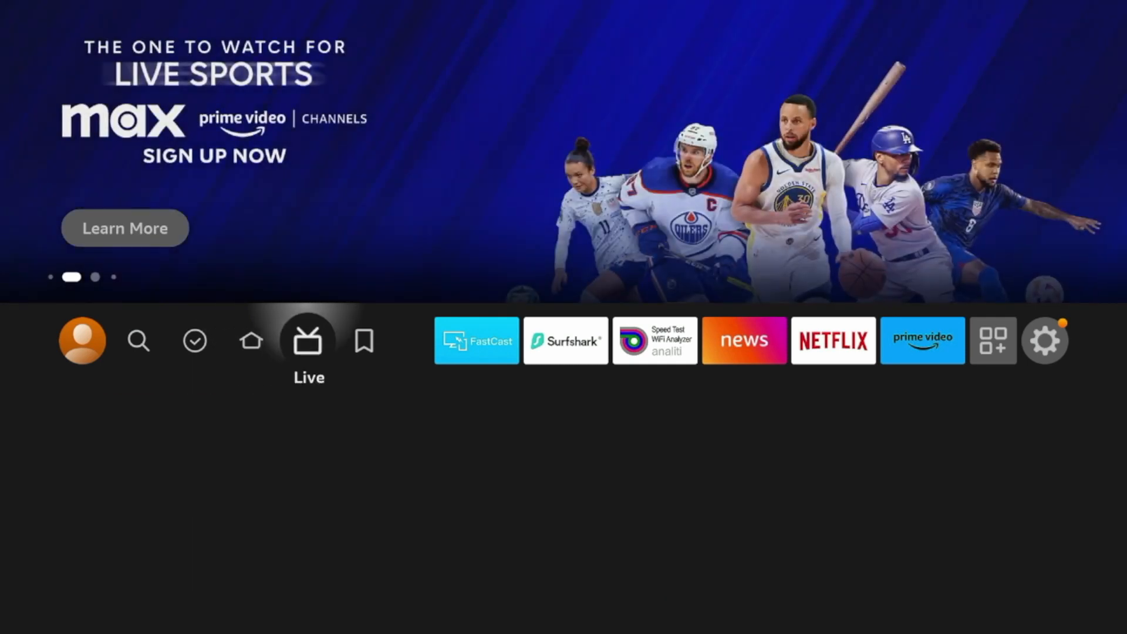
click(1045, 340)
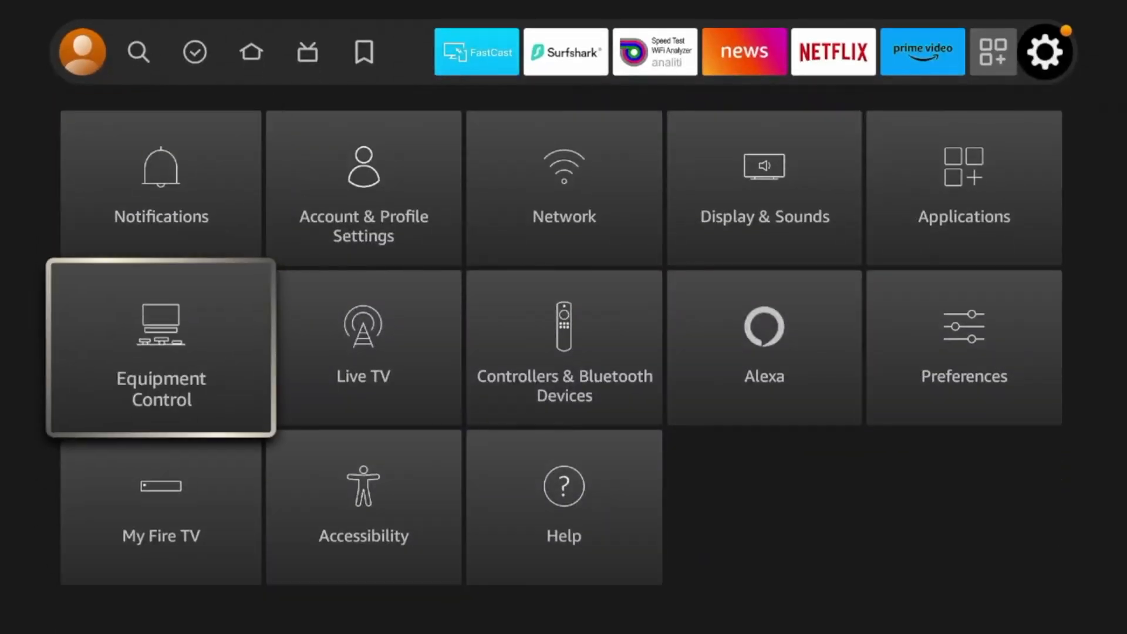
click(161, 505)
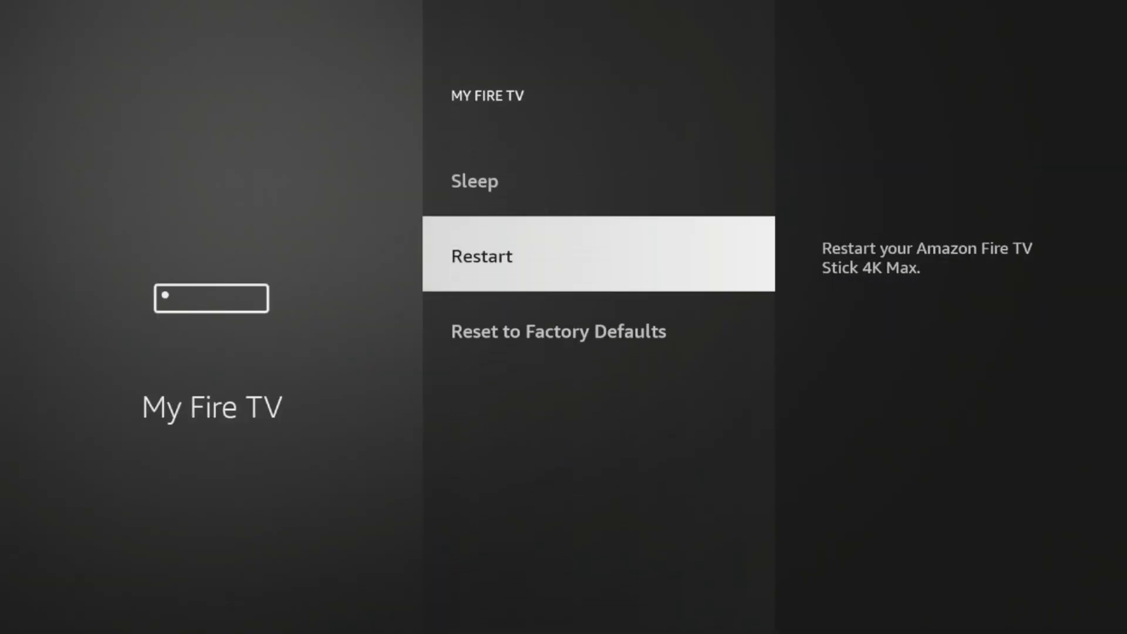
click(481, 256)
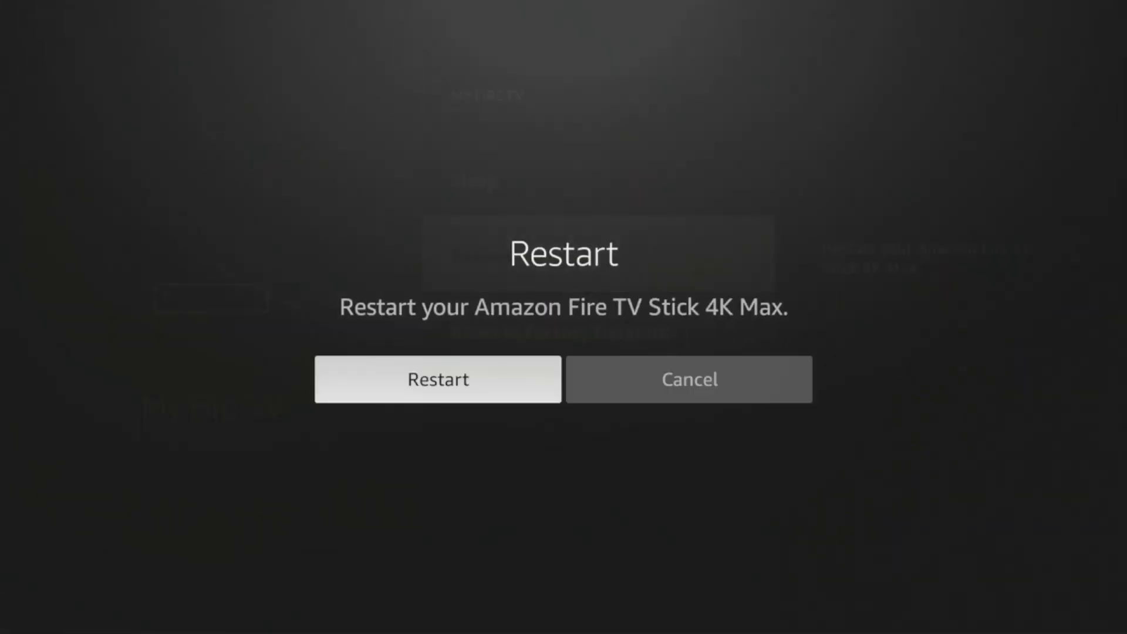
click(437, 379)
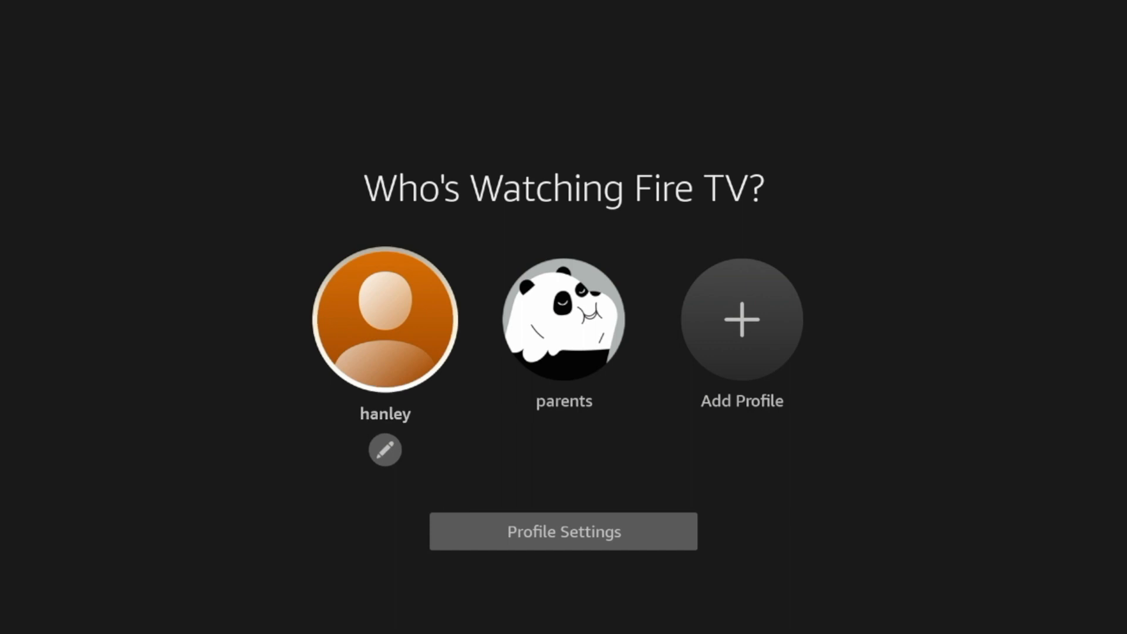
Sign in with the first profile and open the device Settings from the top bar.
click(385, 320)
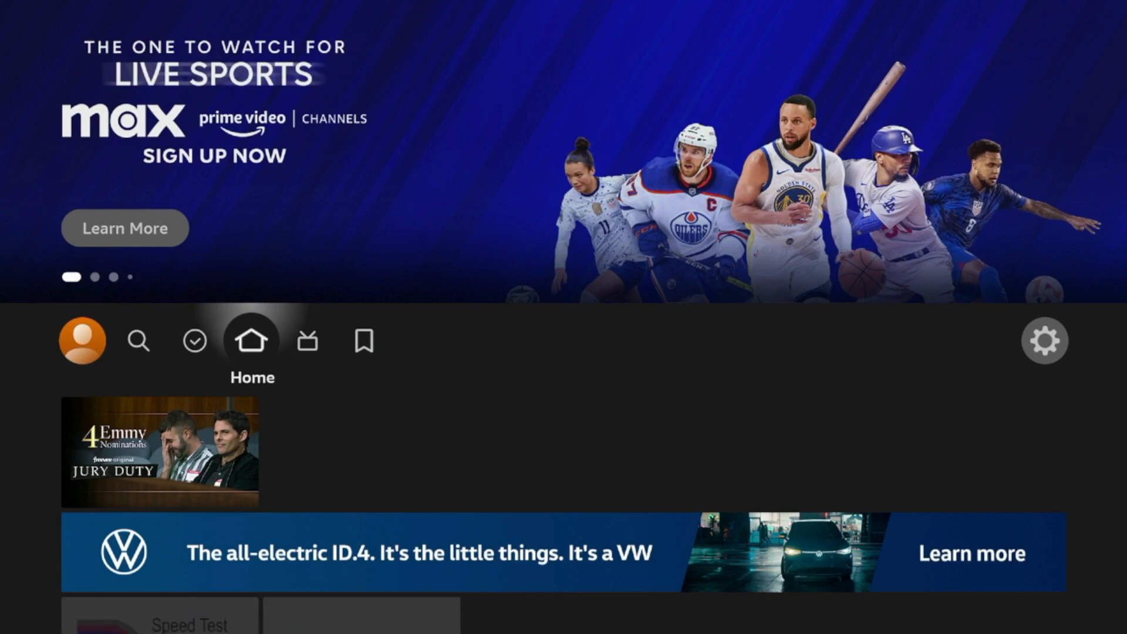
click(307, 340)
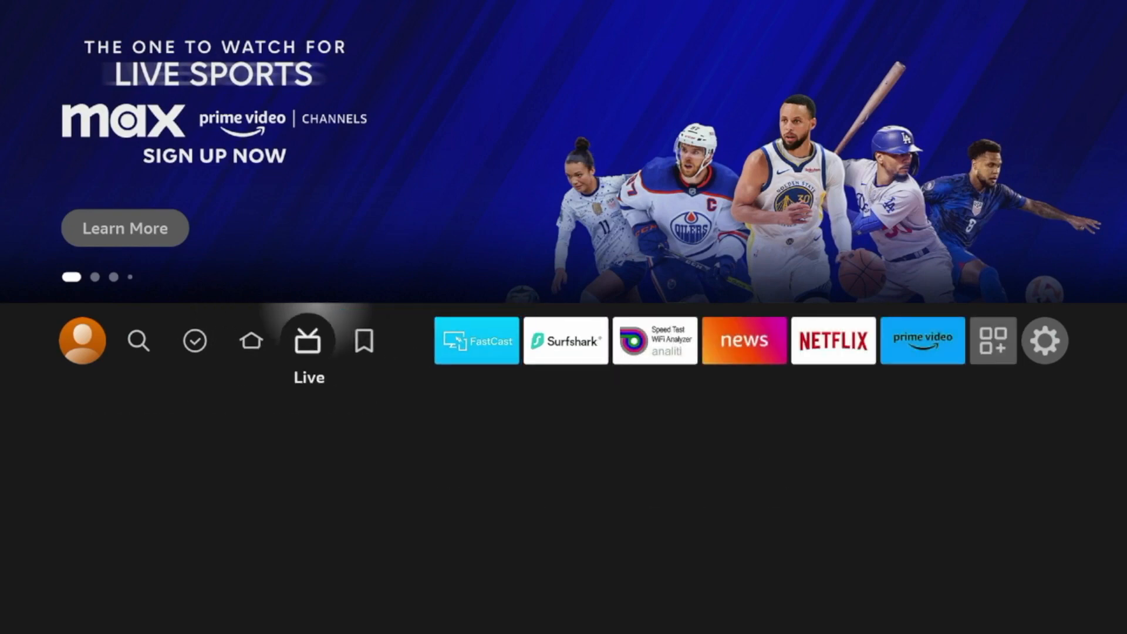
click(252, 340)
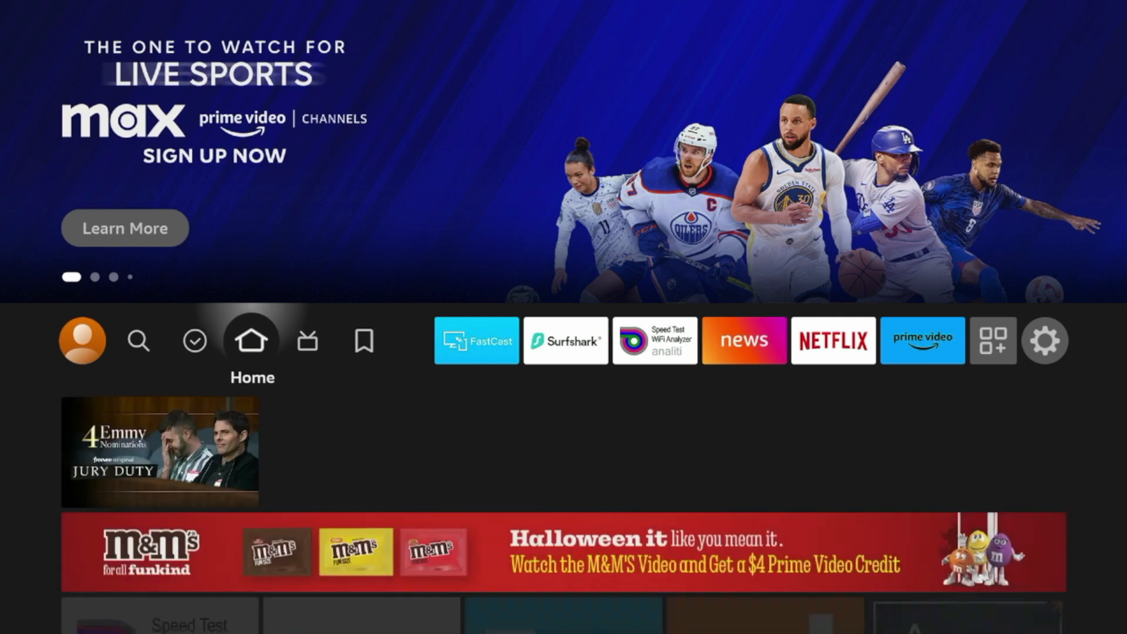
click(365, 340)
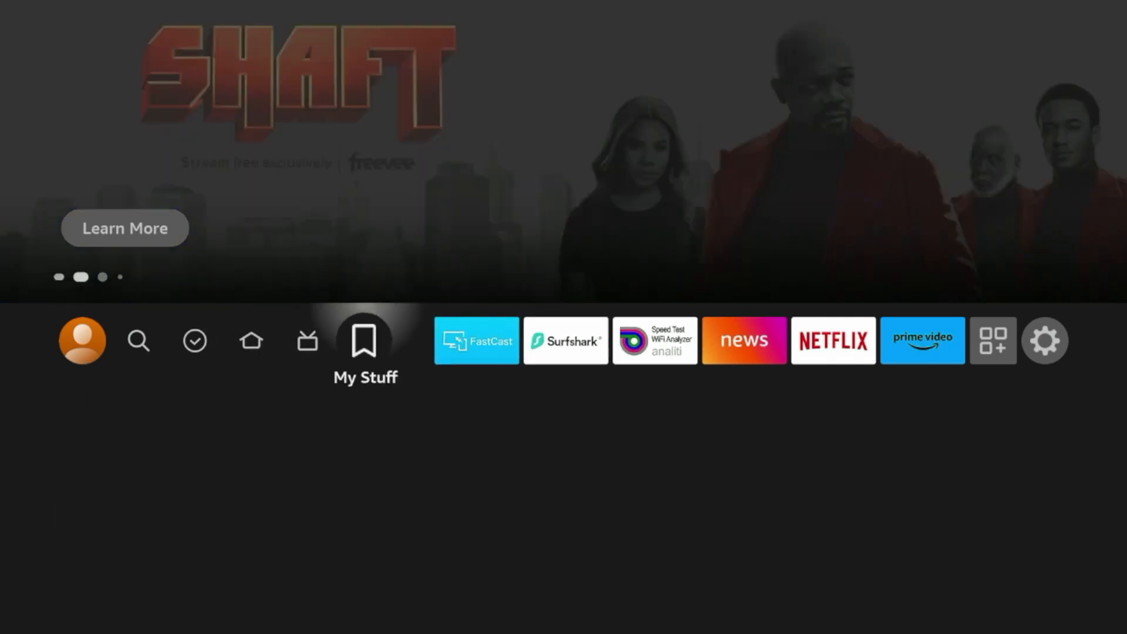
click(251, 340)
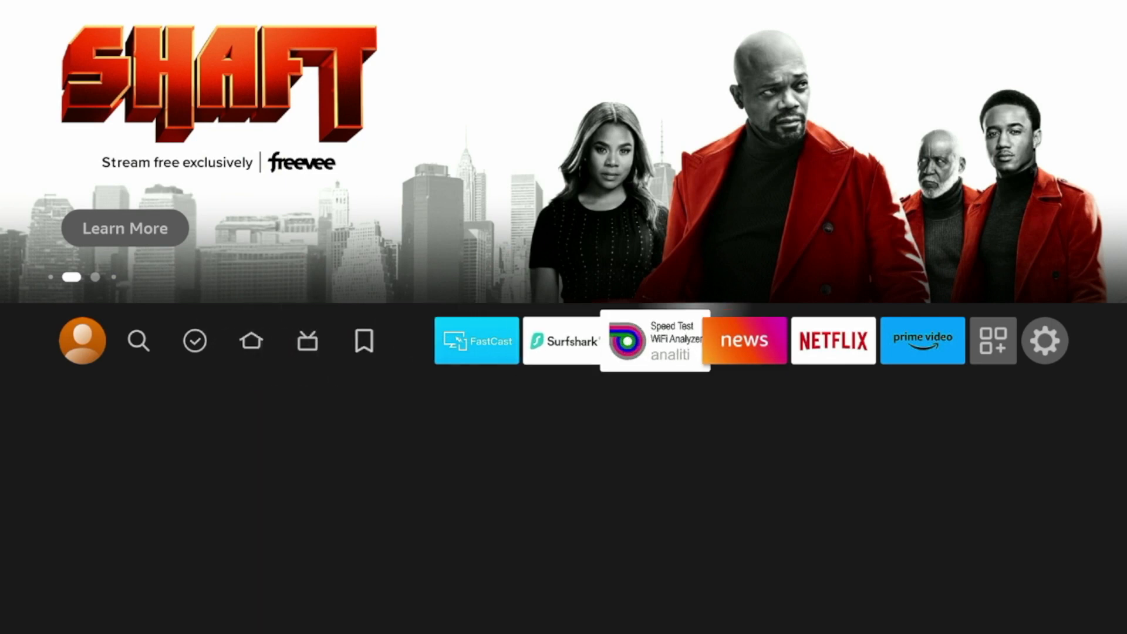
click(1045, 341)
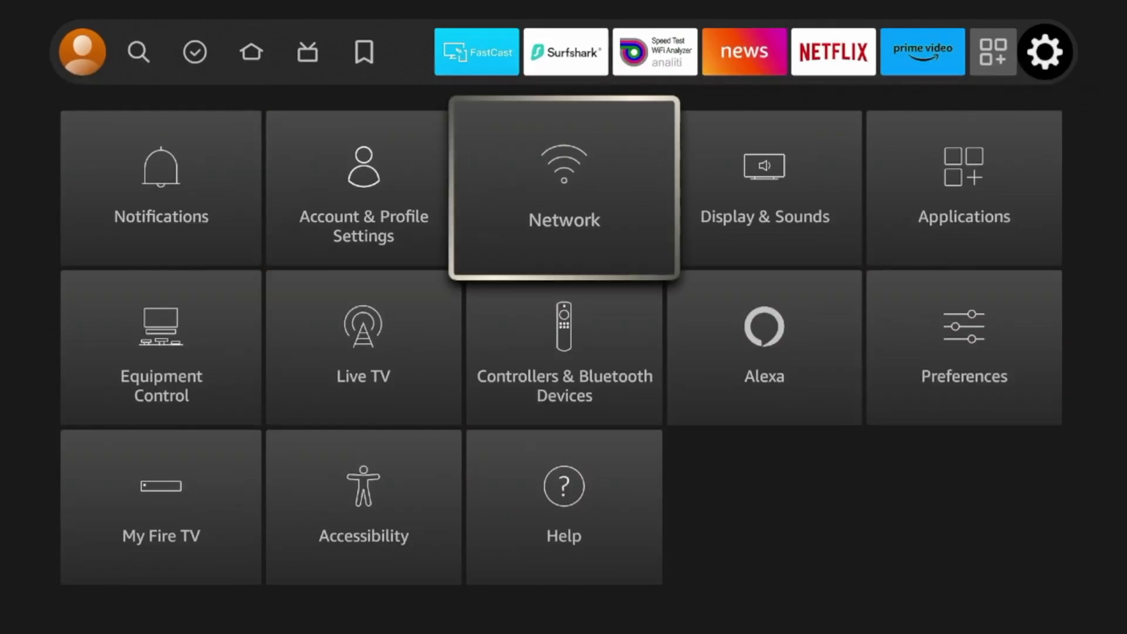
Uninstall FastCast via Applications > Manage Installed Applications.
click(964, 189)
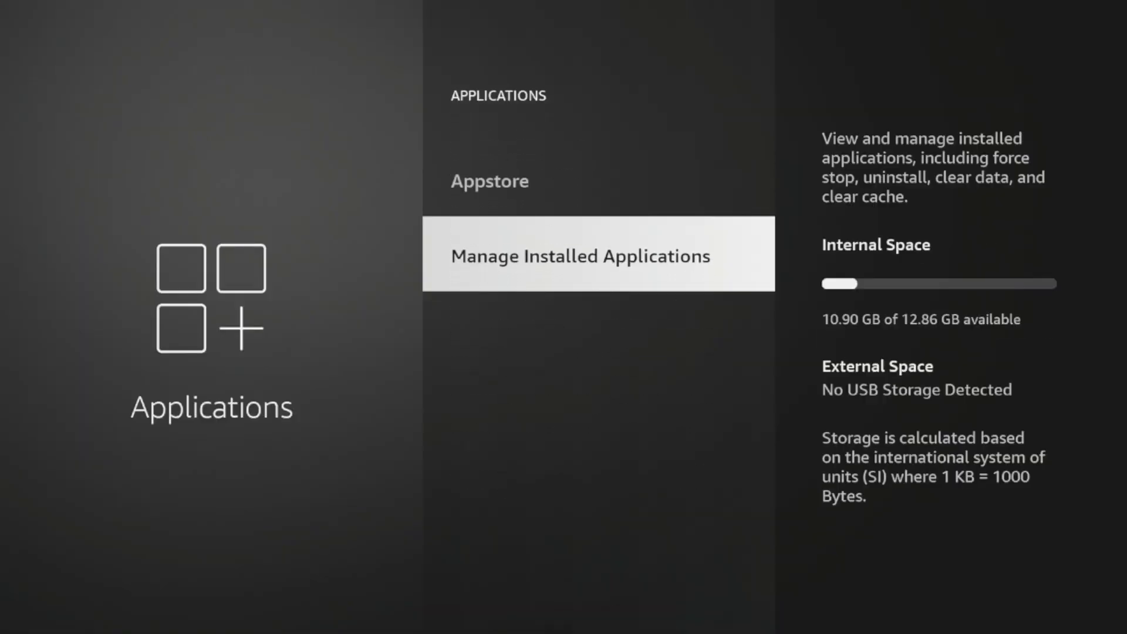
click(580, 254)
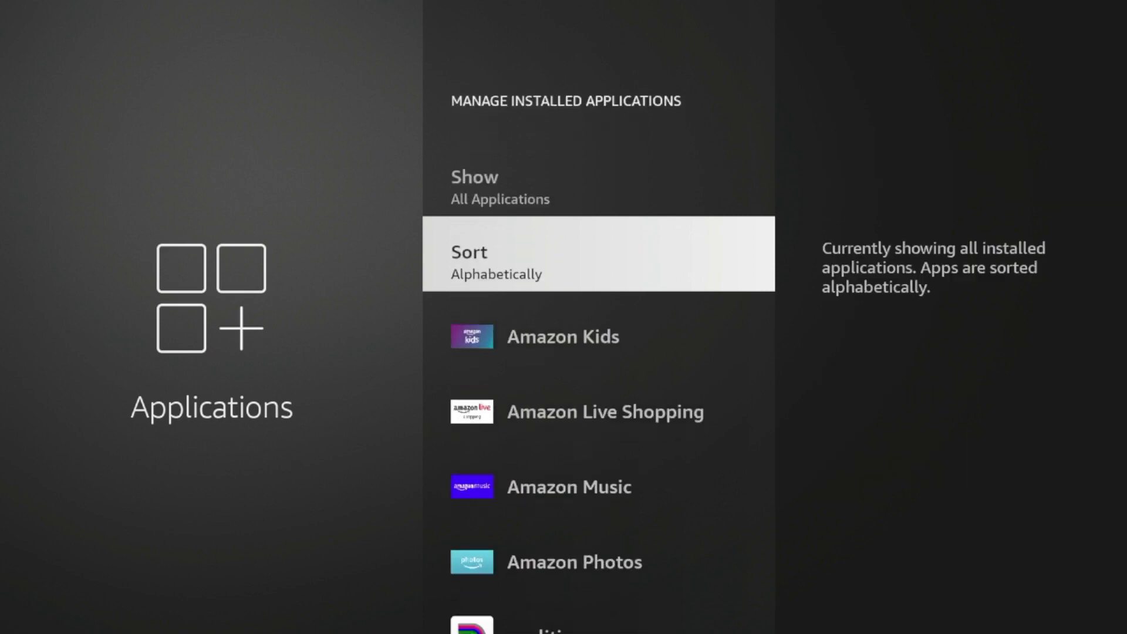
scroll(down, 3)
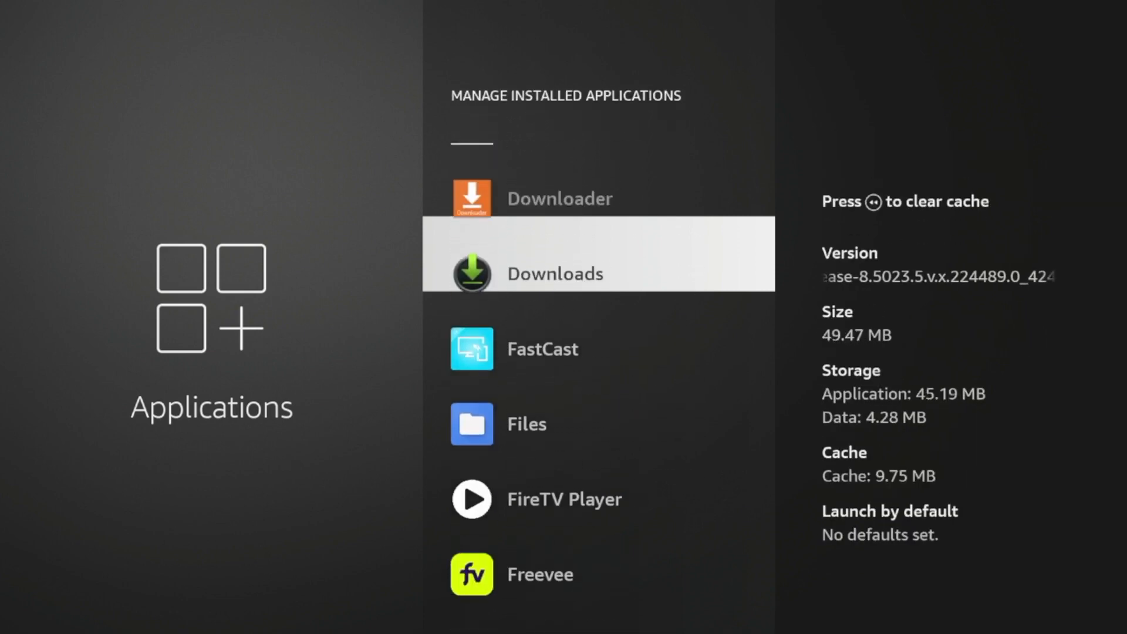
scroll(down, 3)
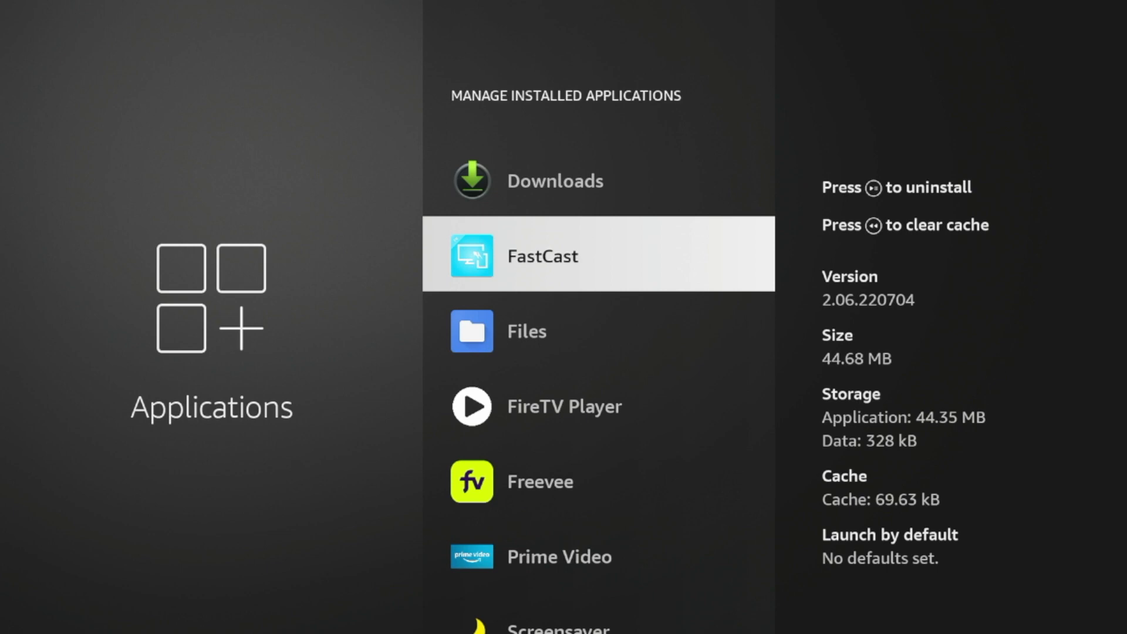
click(542, 255)
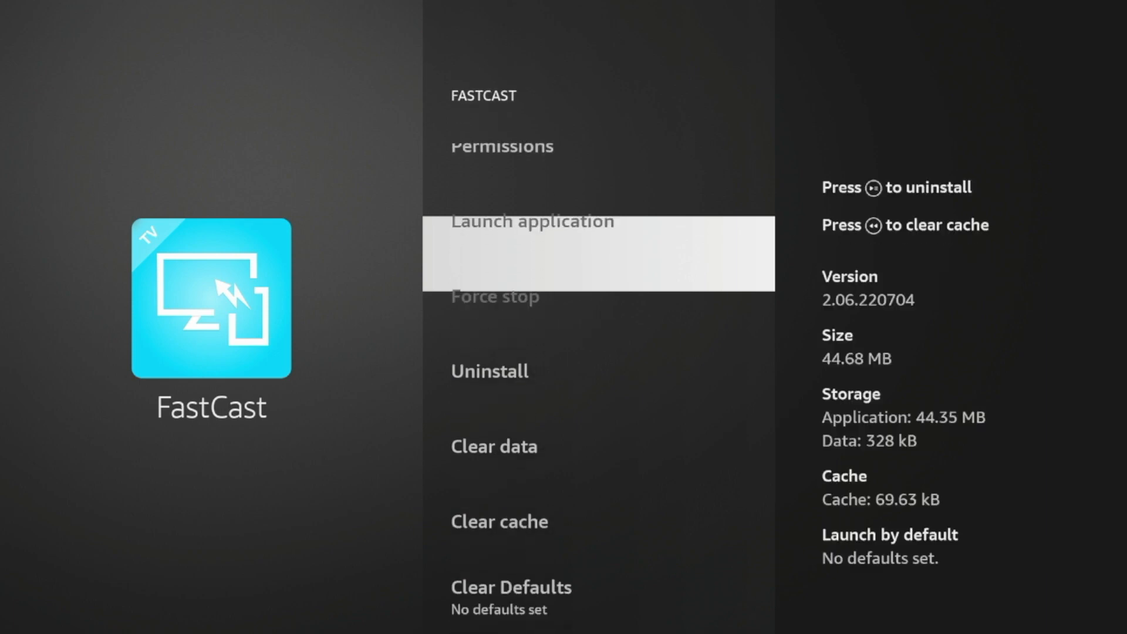
click(489, 370)
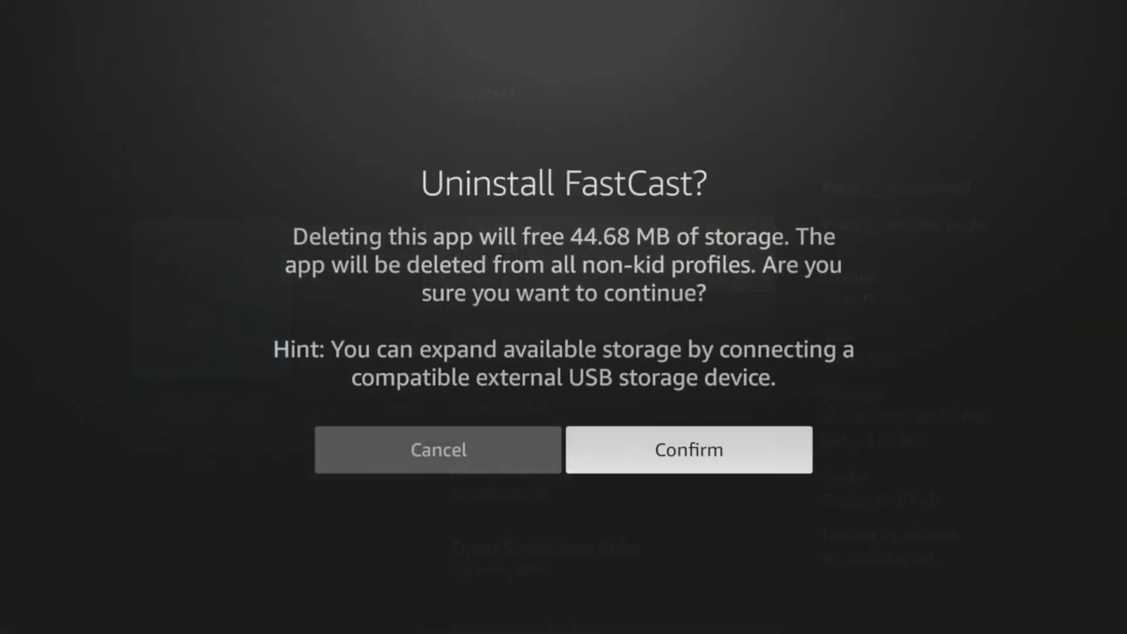
click(688, 449)
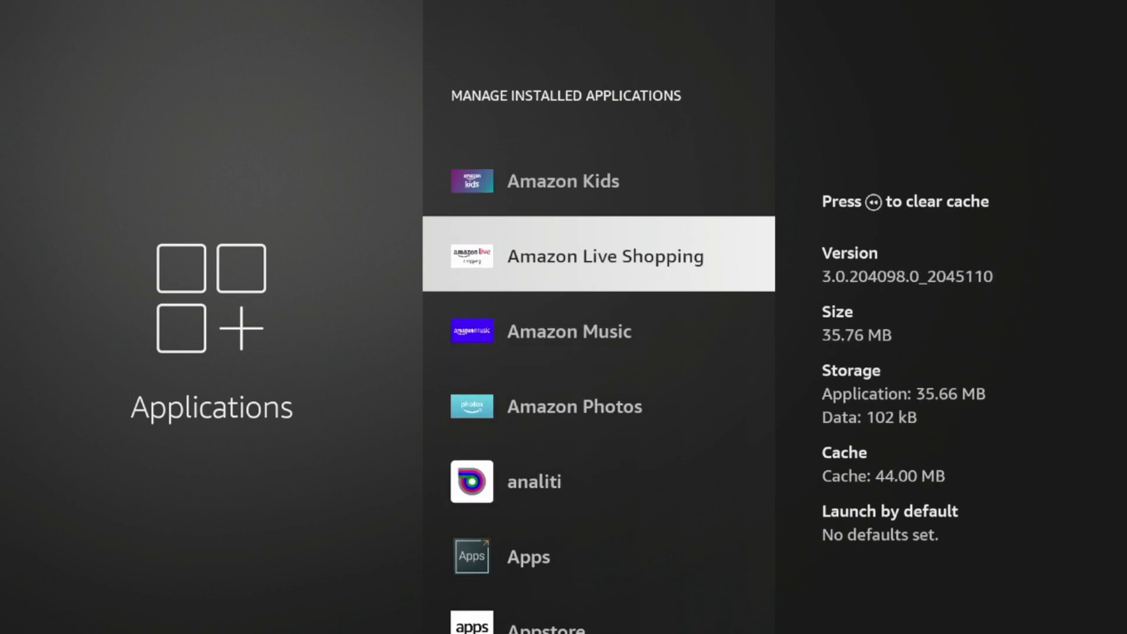
Clear the Amazon Live Shopping and Amazon Music caches to 0 B, then return Home.
click(598, 254)
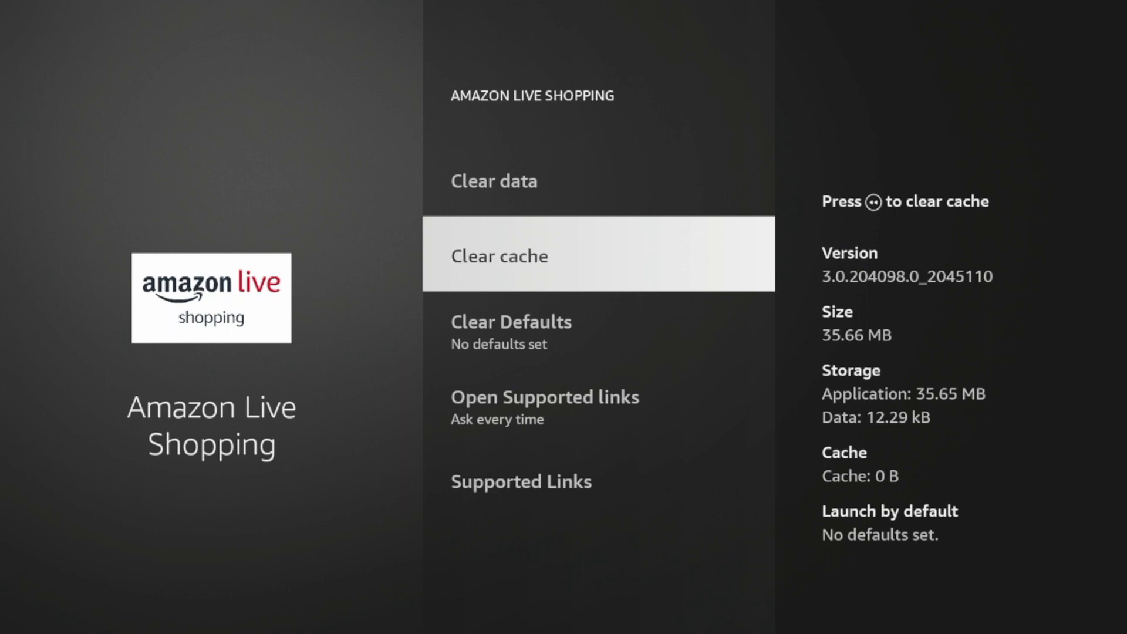
key(Back)
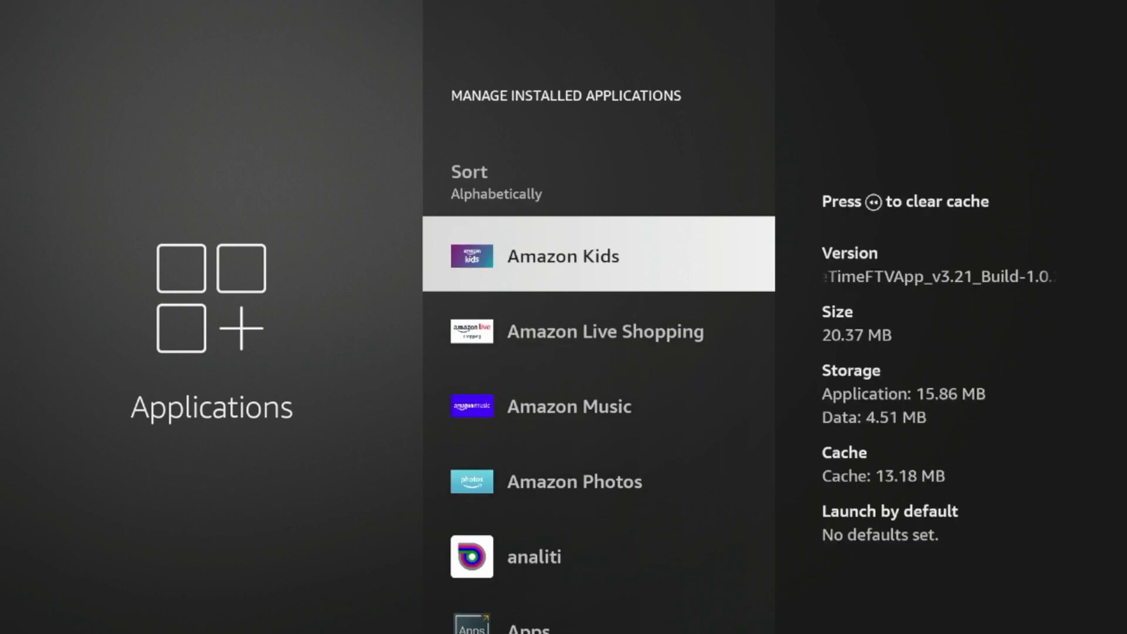
click(596, 256)
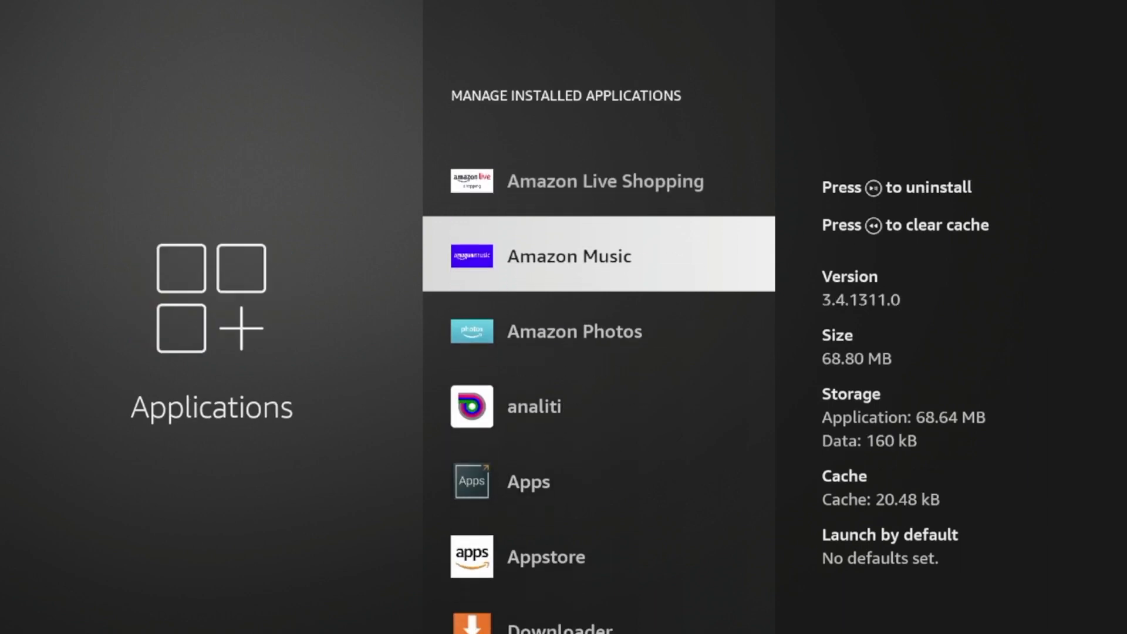
click(568, 256)
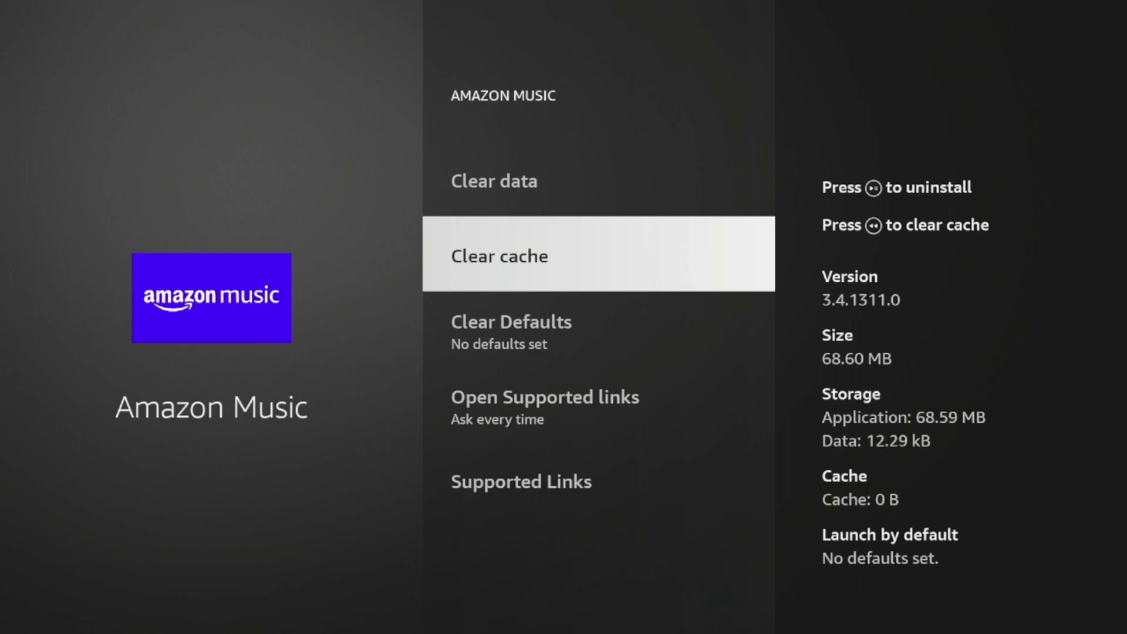
key(Back)
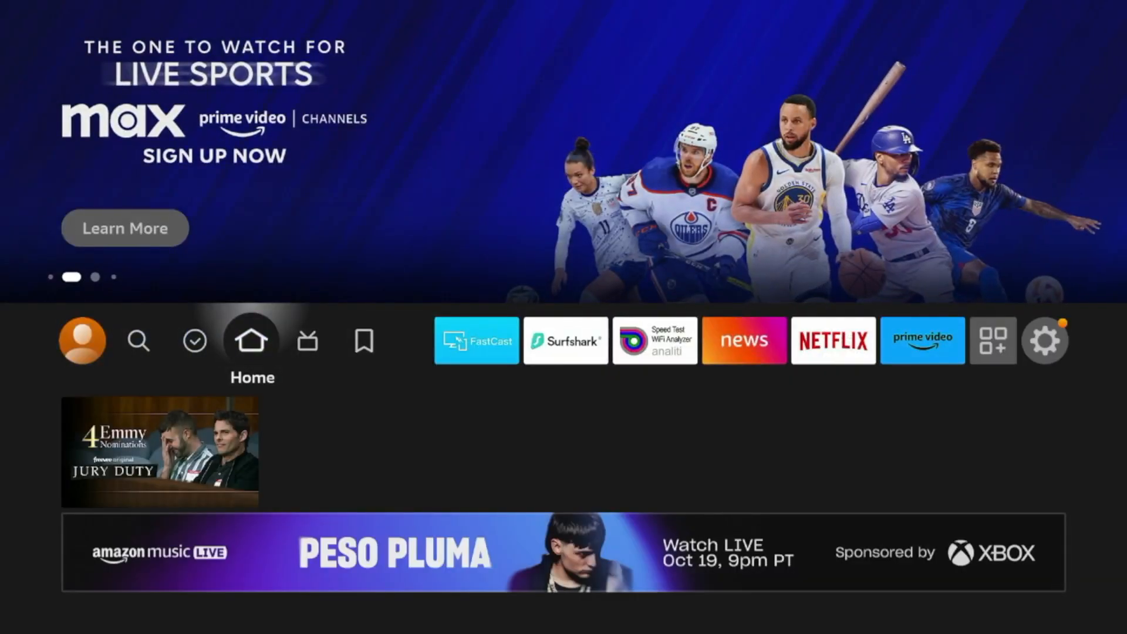
Switch Allow Video Autoplay and Allow Audio Autoplay off in Preferences > Featured Content.
click(308, 340)
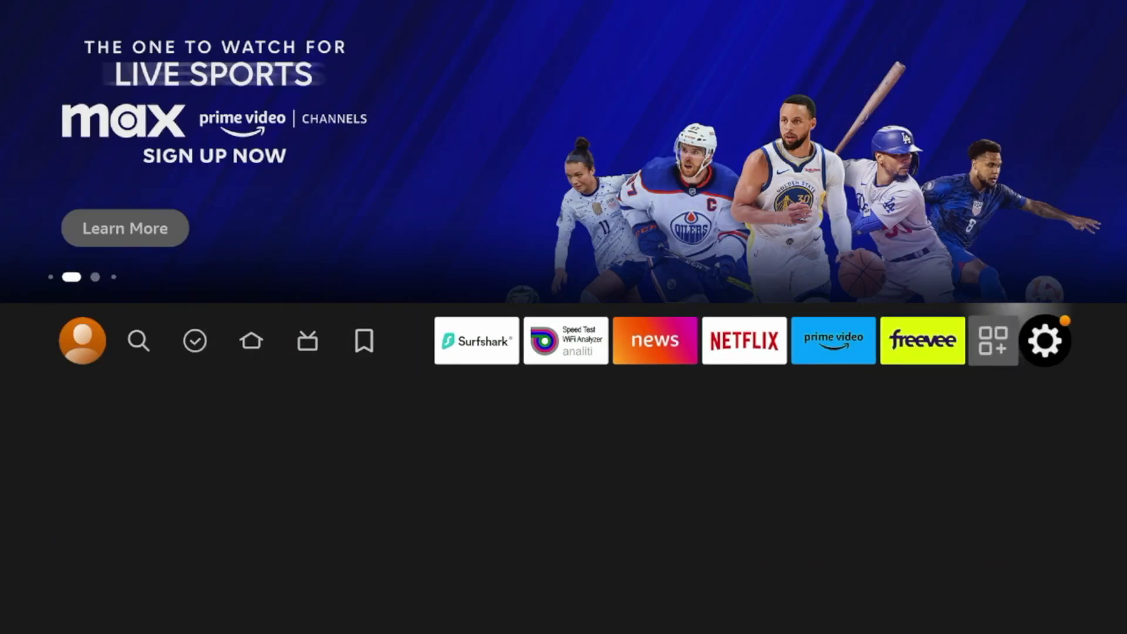
click(1045, 340)
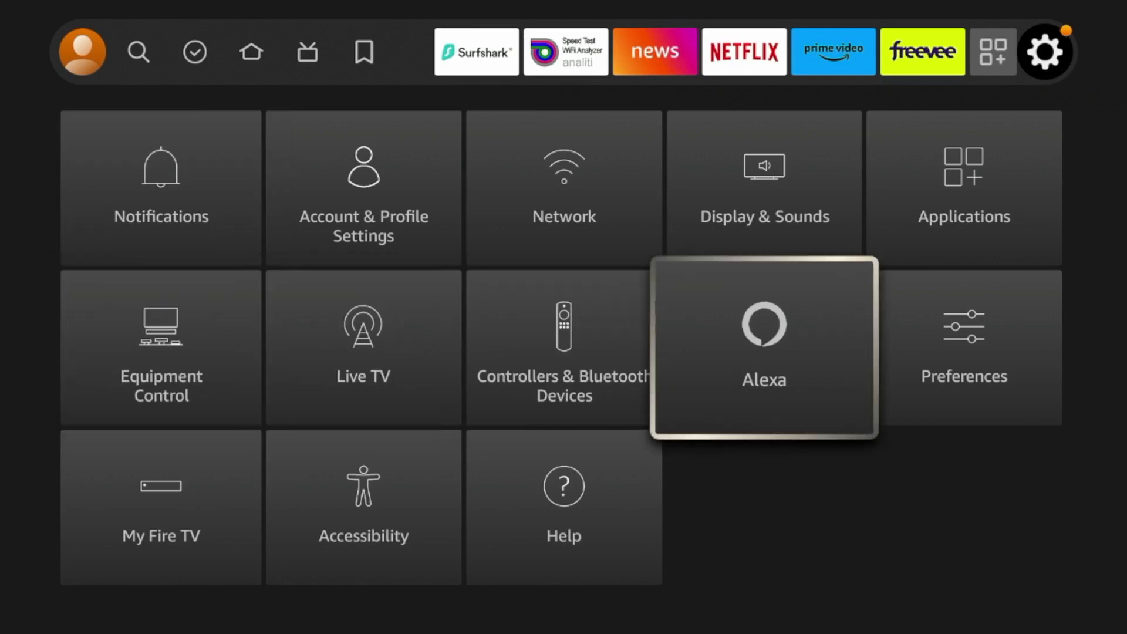
click(964, 349)
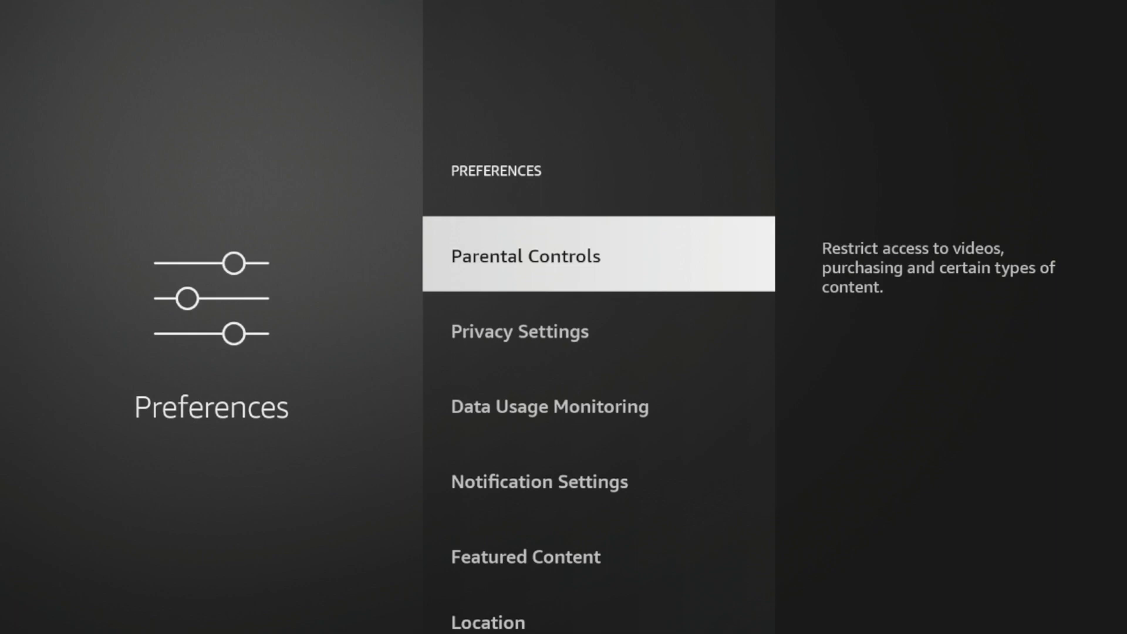
scroll(down, 3)
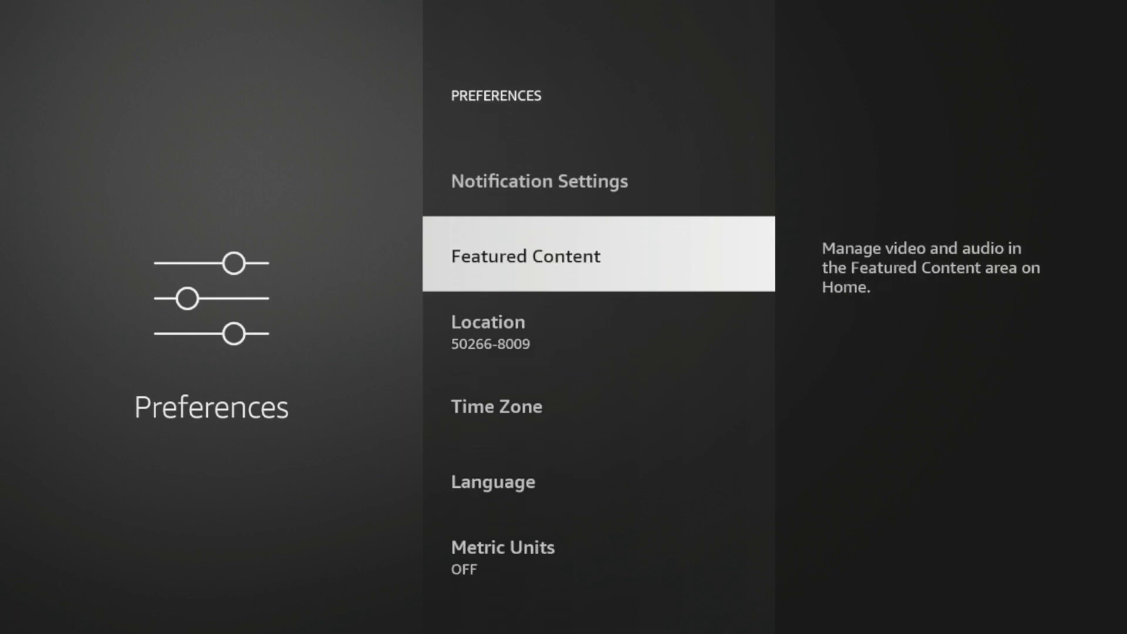
click(526, 255)
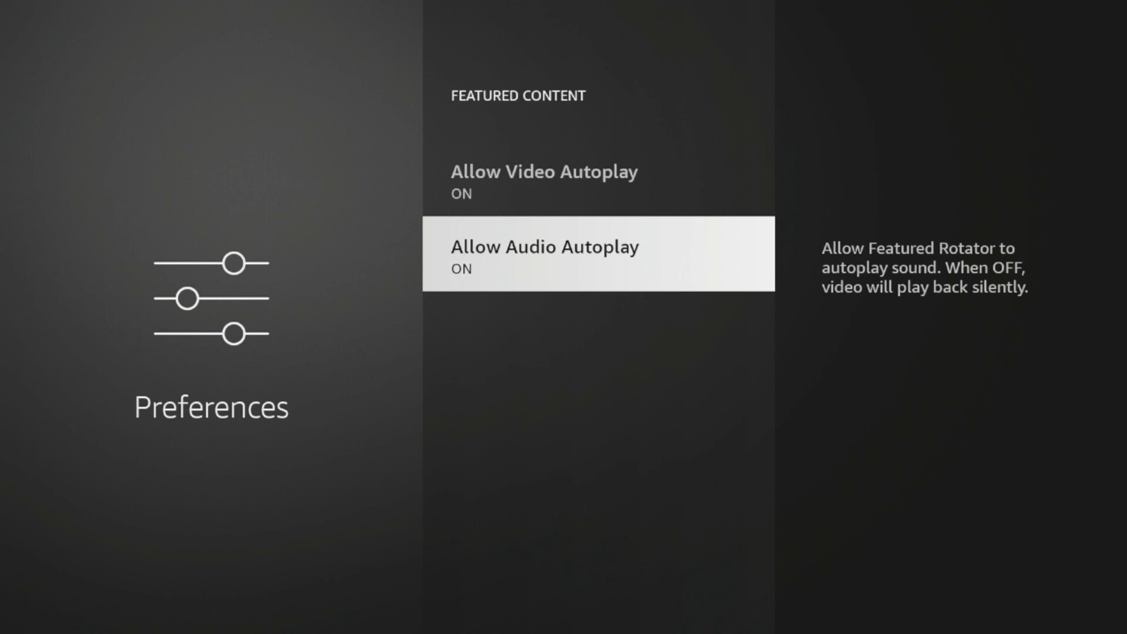
key(up)
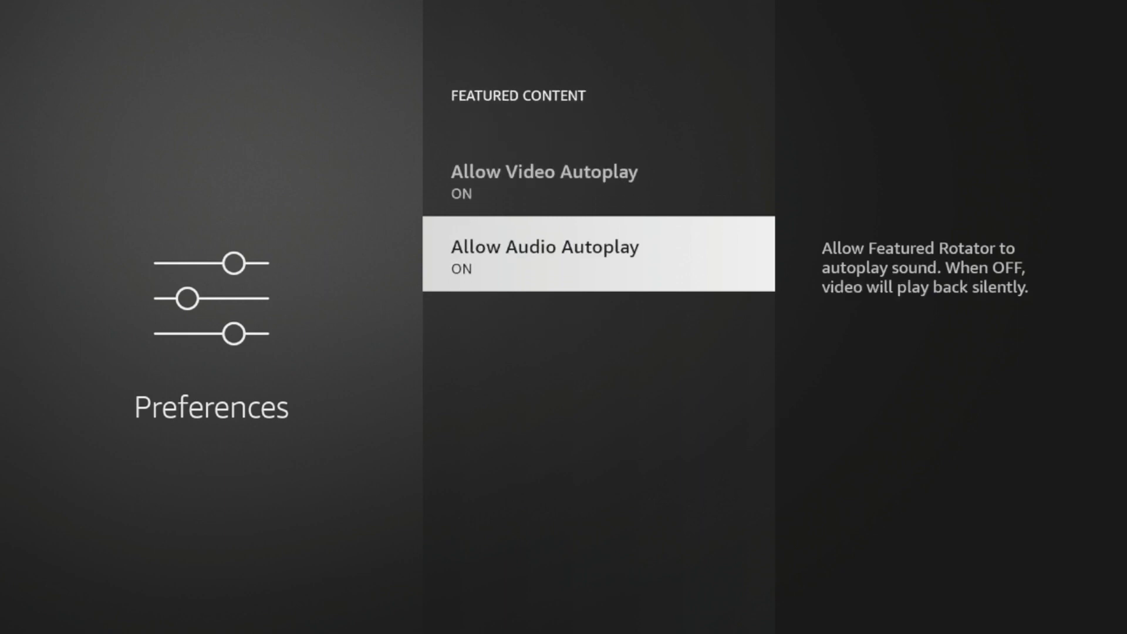
key(Up)
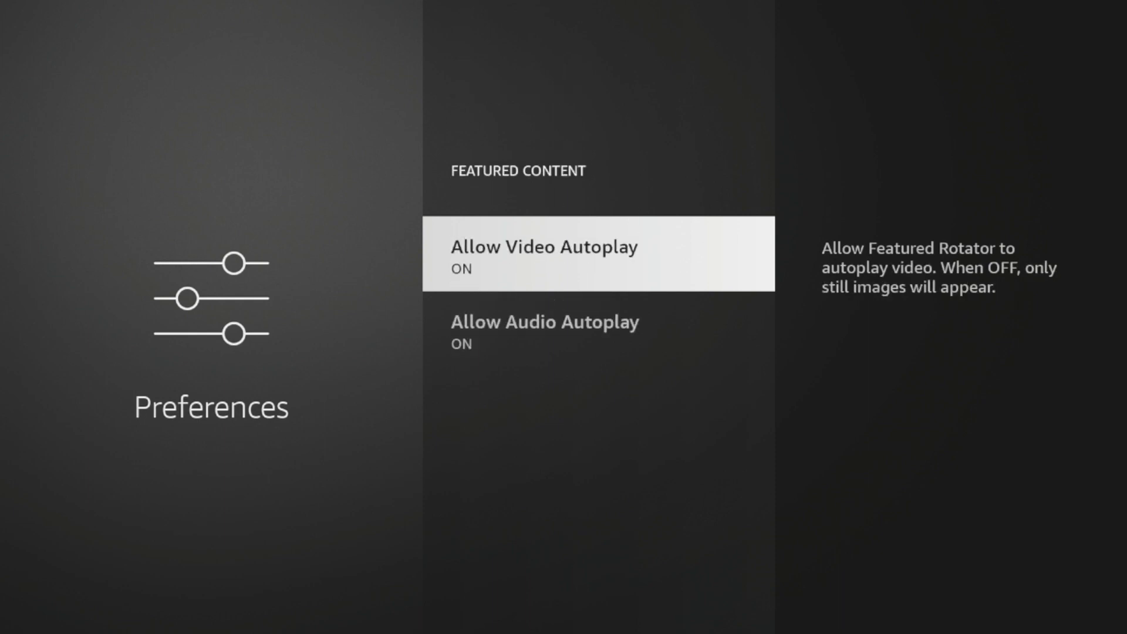
click(598, 253)
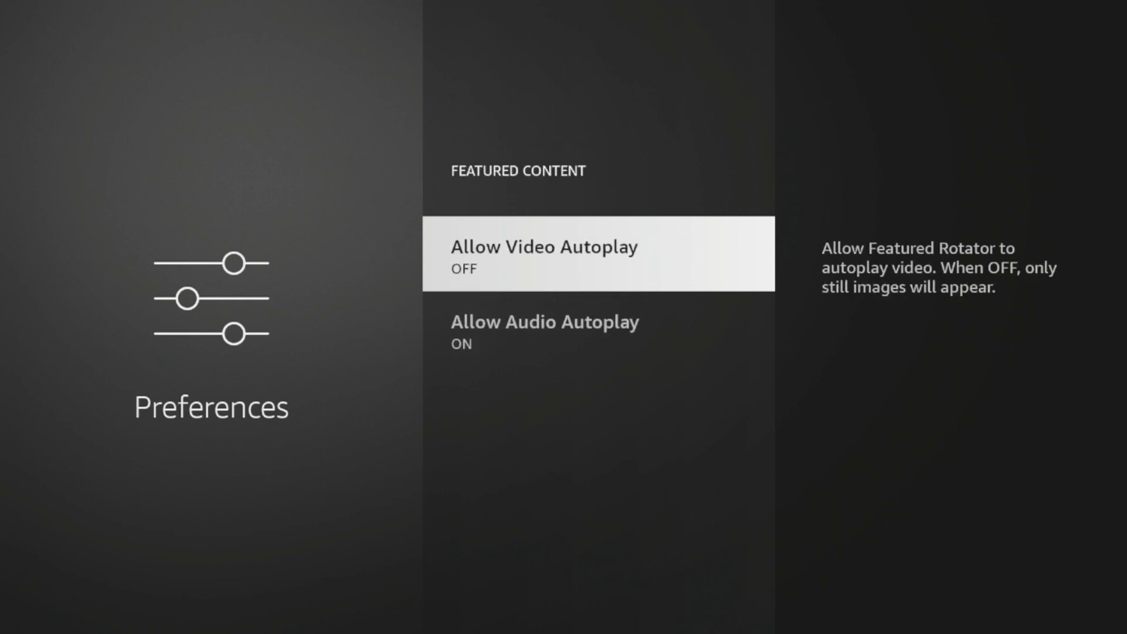
click(544, 321)
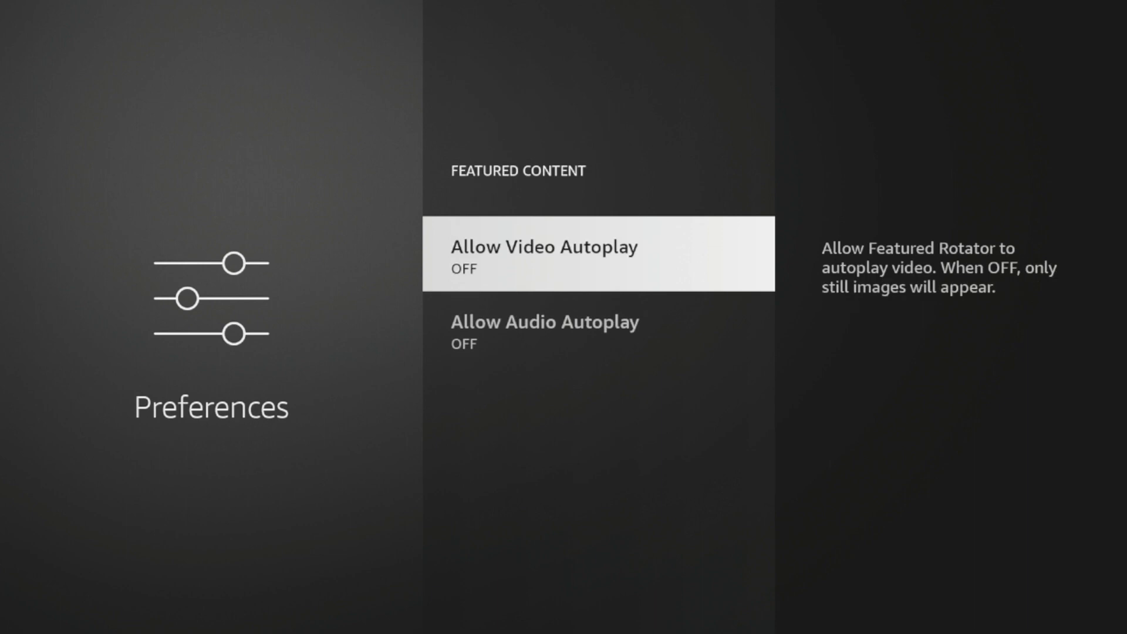
key(Back)
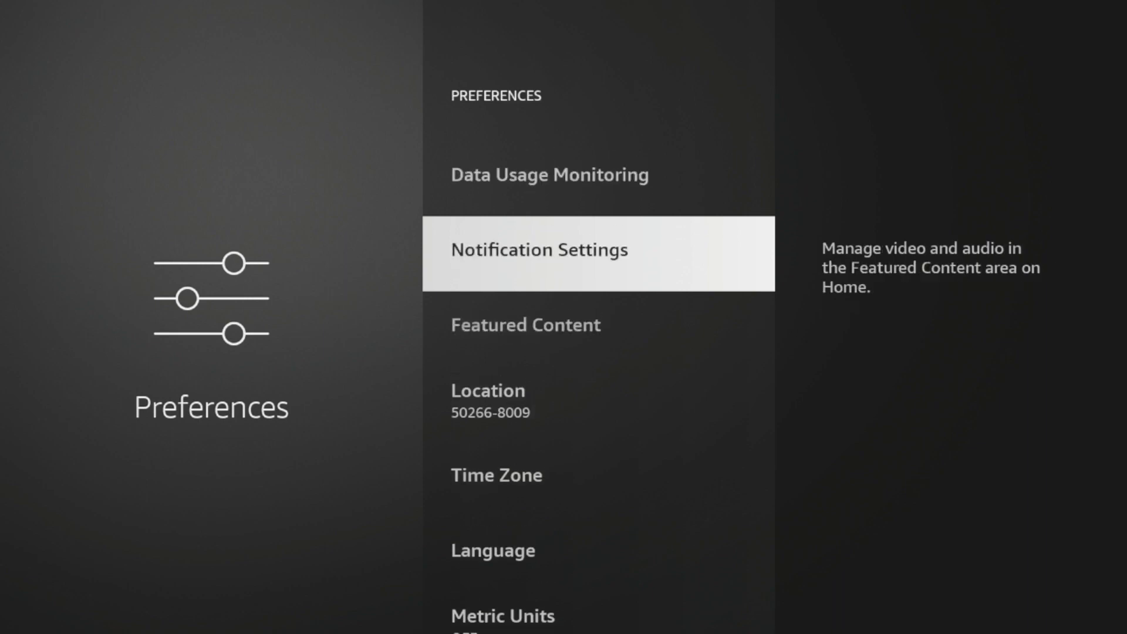
Confirm Device Usage Data, App Usage Data and Interest-based Ads are off, then launch analiti.
scroll(down, 3)
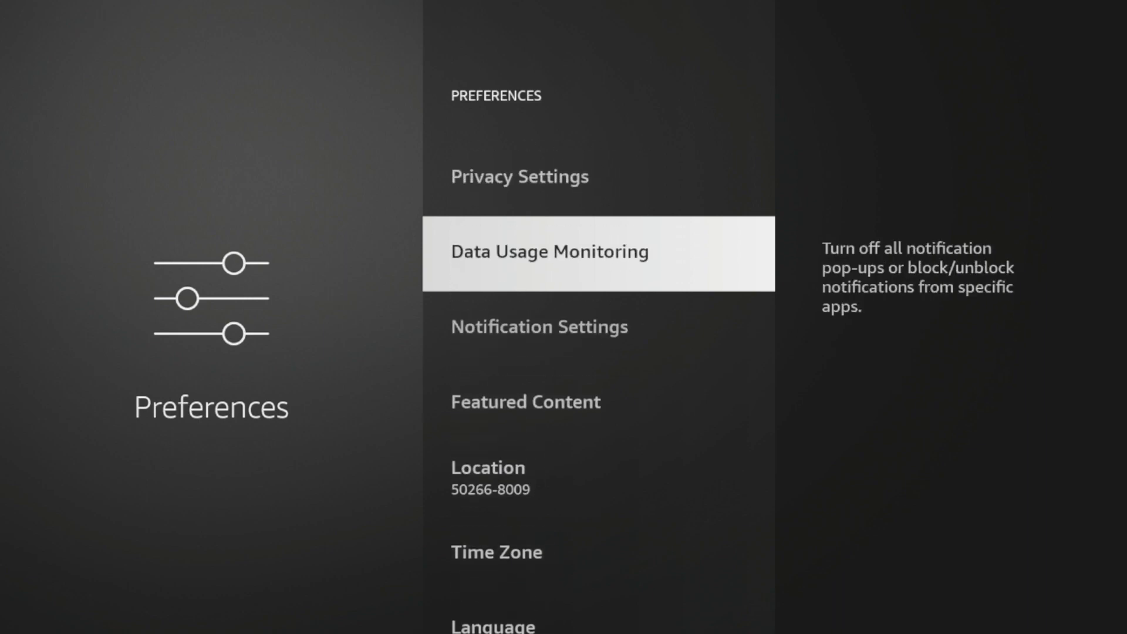
click(548, 250)
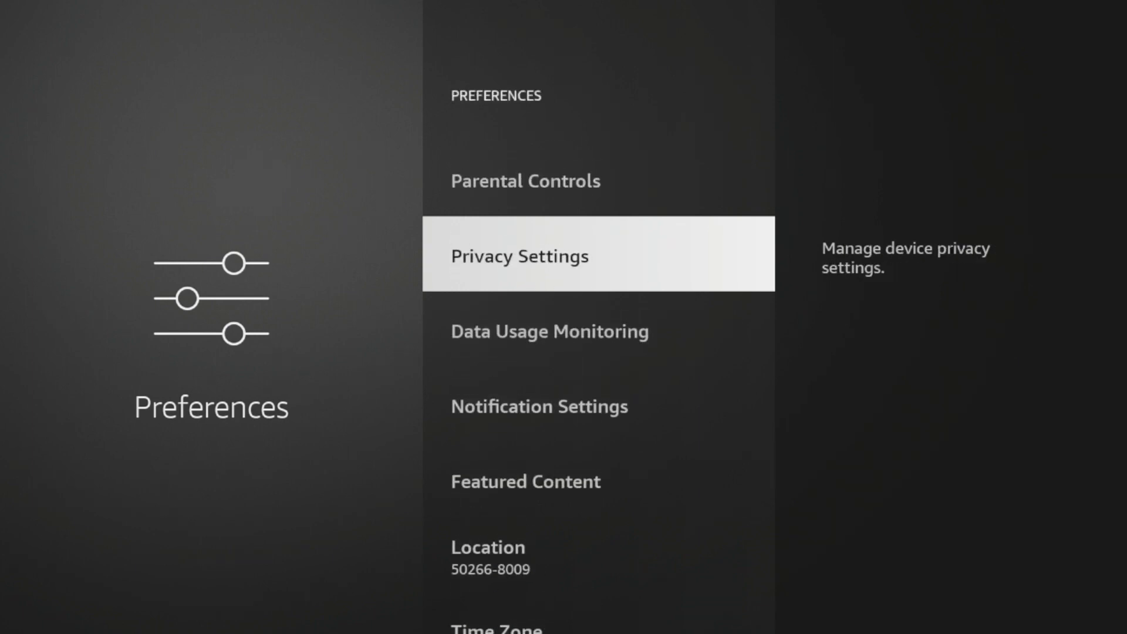
click(519, 255)
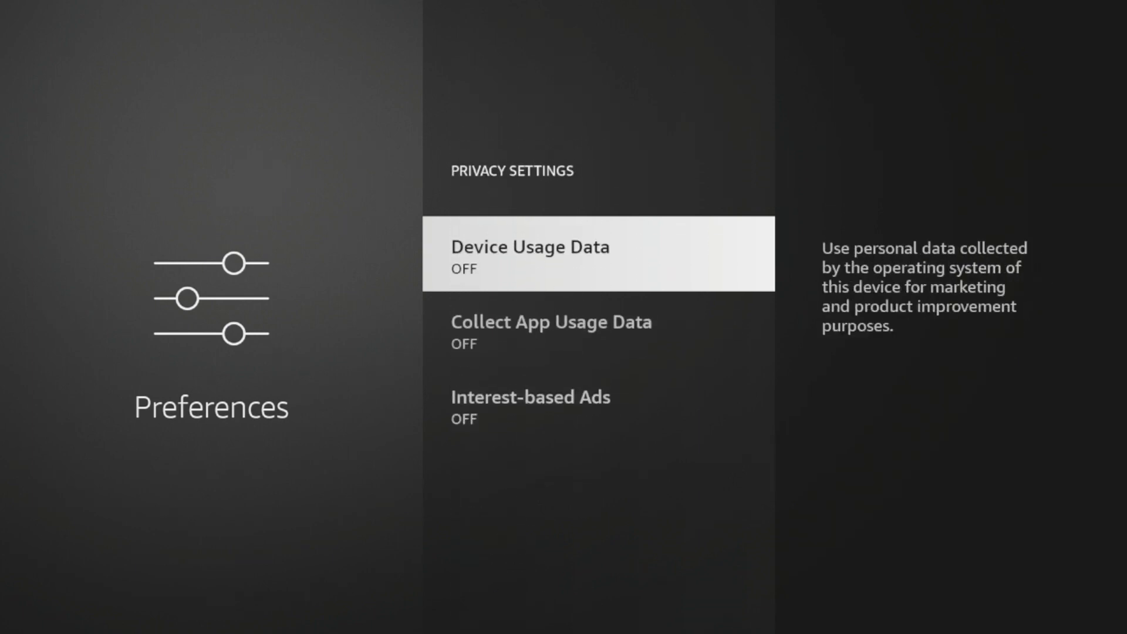
key(Back)
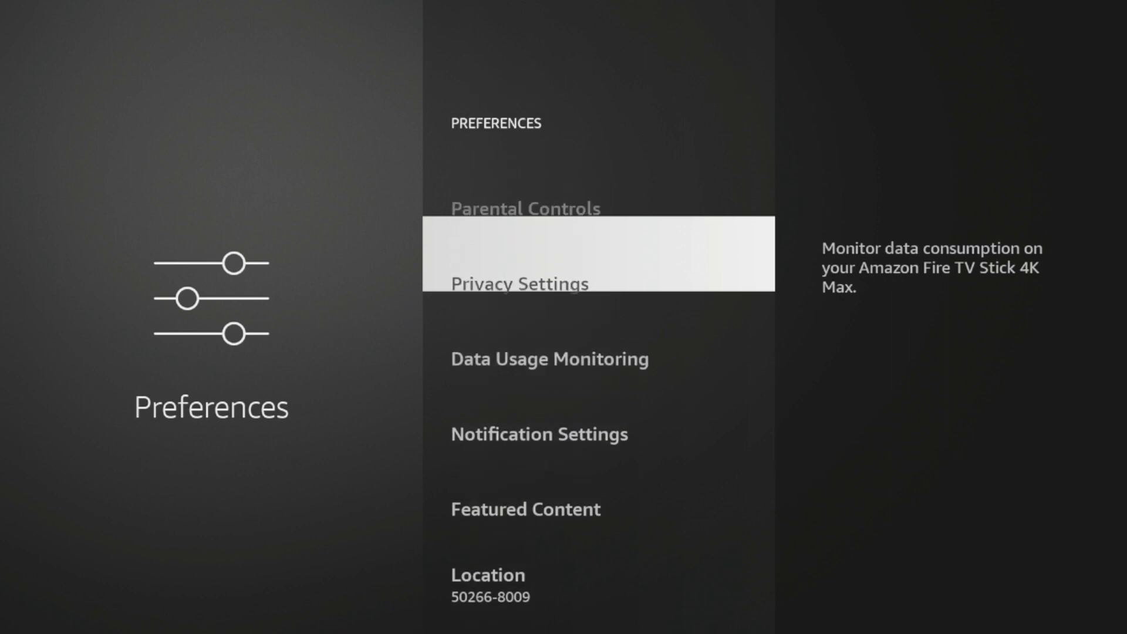
scroll(down, 3)
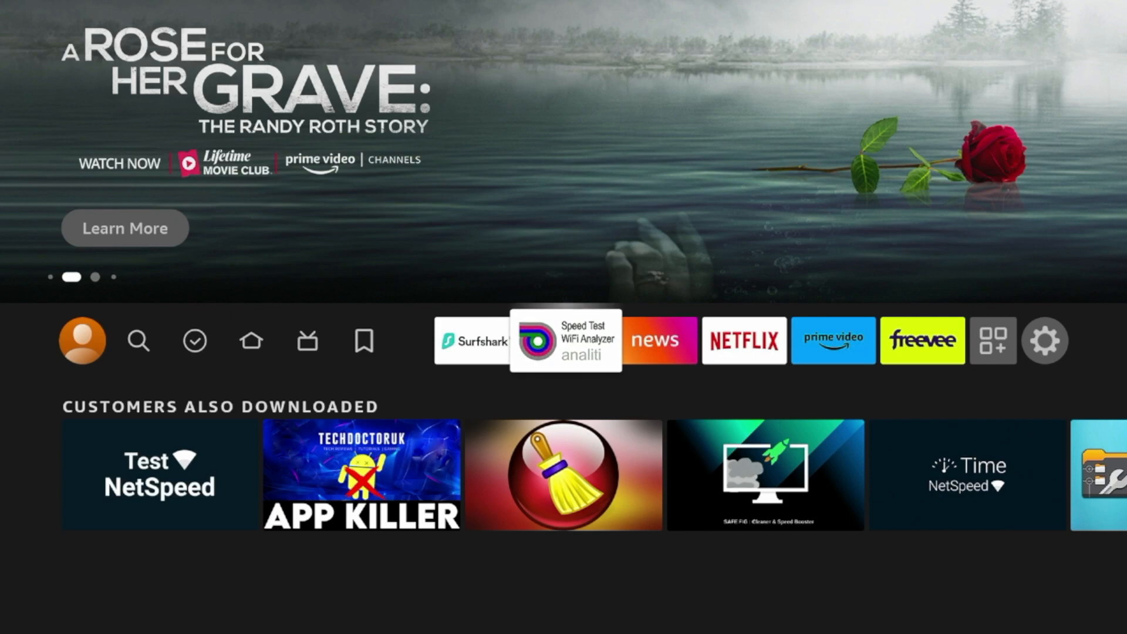
click(565, 340)
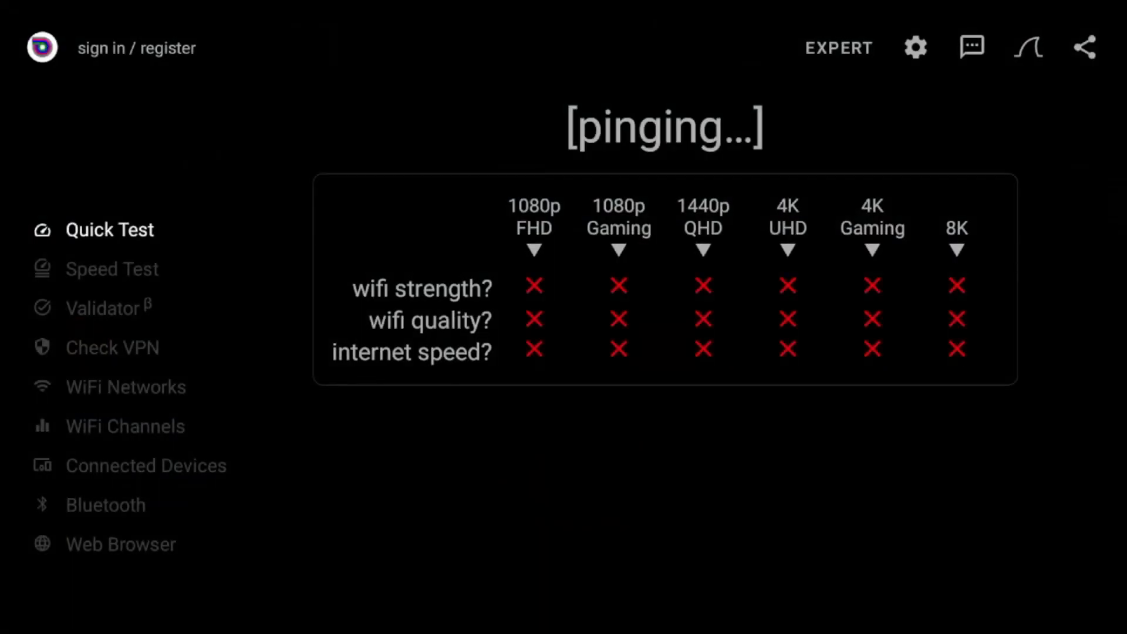